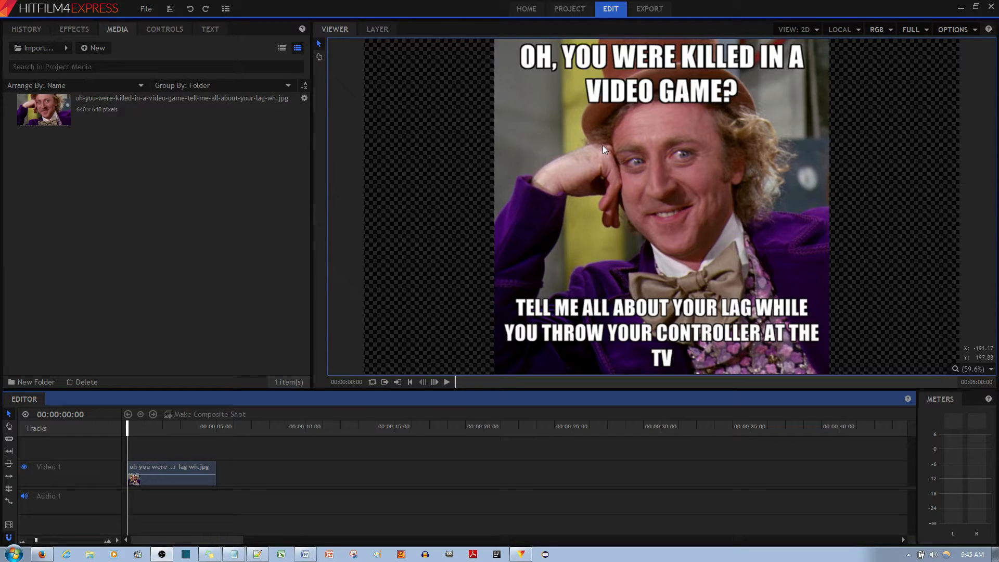
pyautogui.moveTo(604, 152)
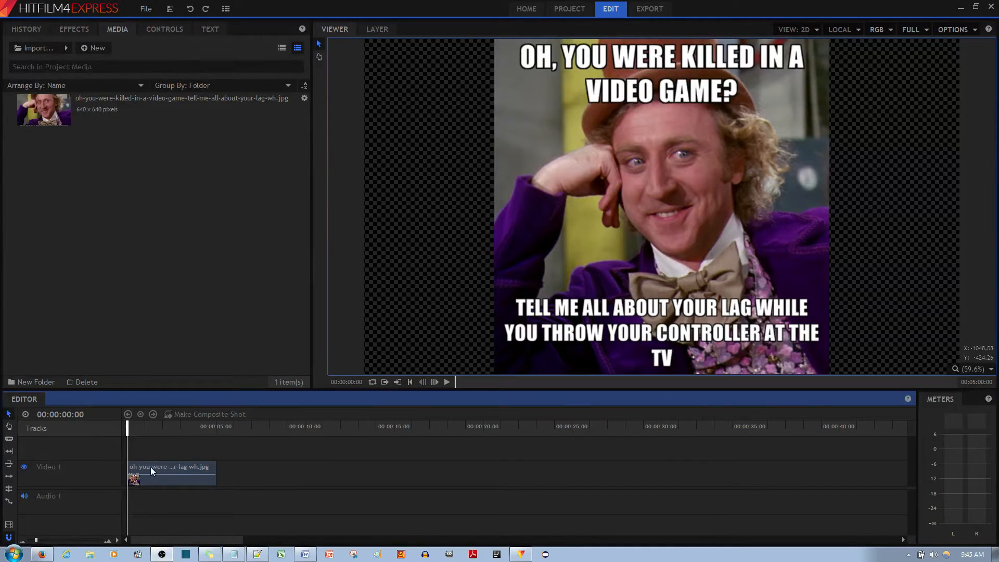
# Move the meme image clip from Video 1 up onto the Video 2 track.
pyautogui.click(171, 466)
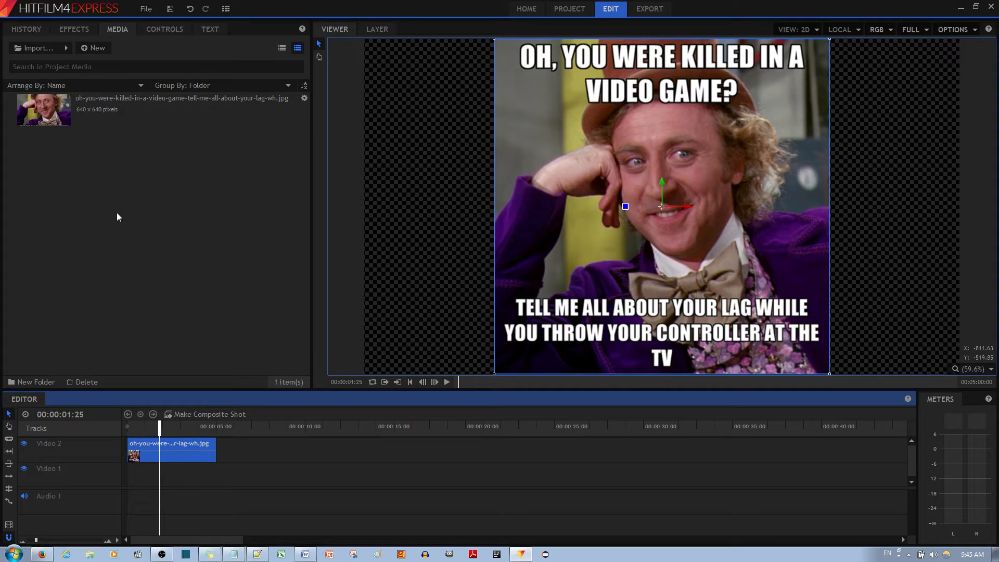
# Create a new plane named New Plane 1 with a solid red colour.
pyautogui.click(93, 48)
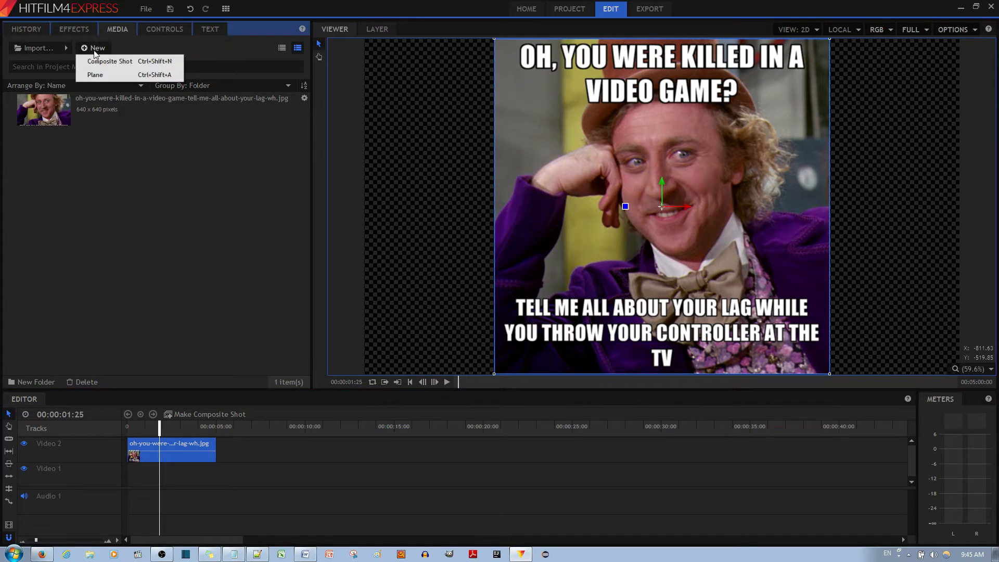
pyautogui.click(94, 75)
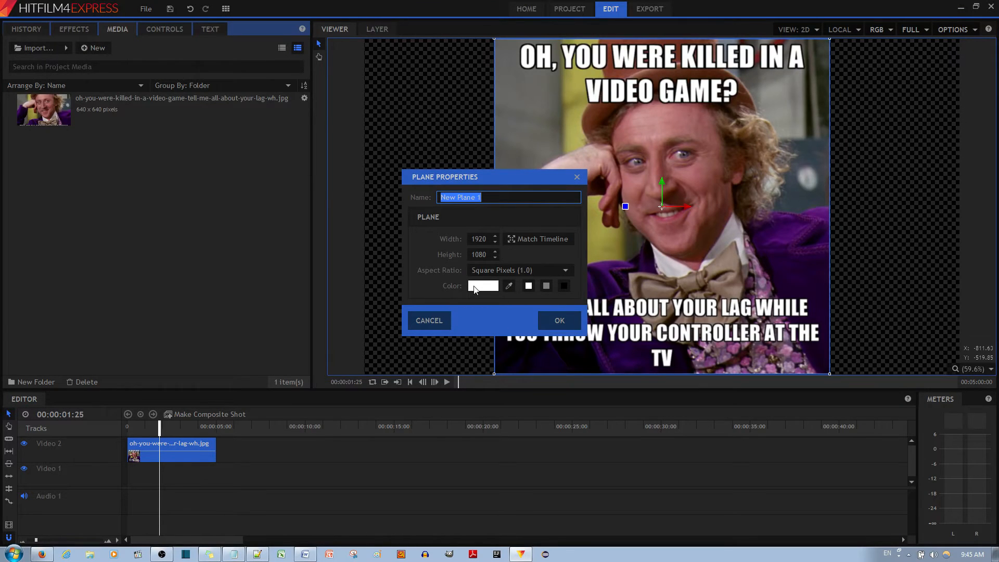
pyautogui.click(482, 285)
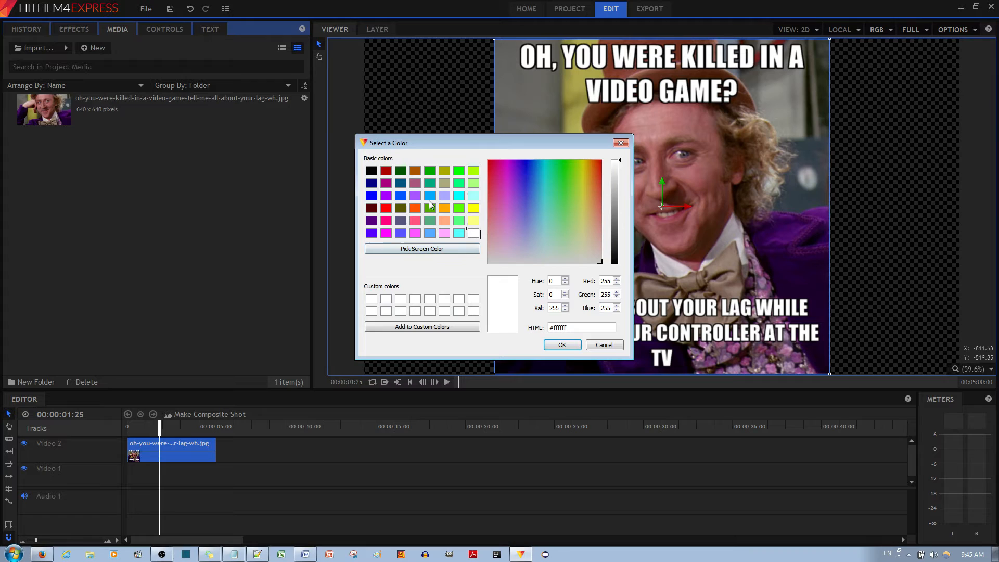
pyautogui.click(385, 208)
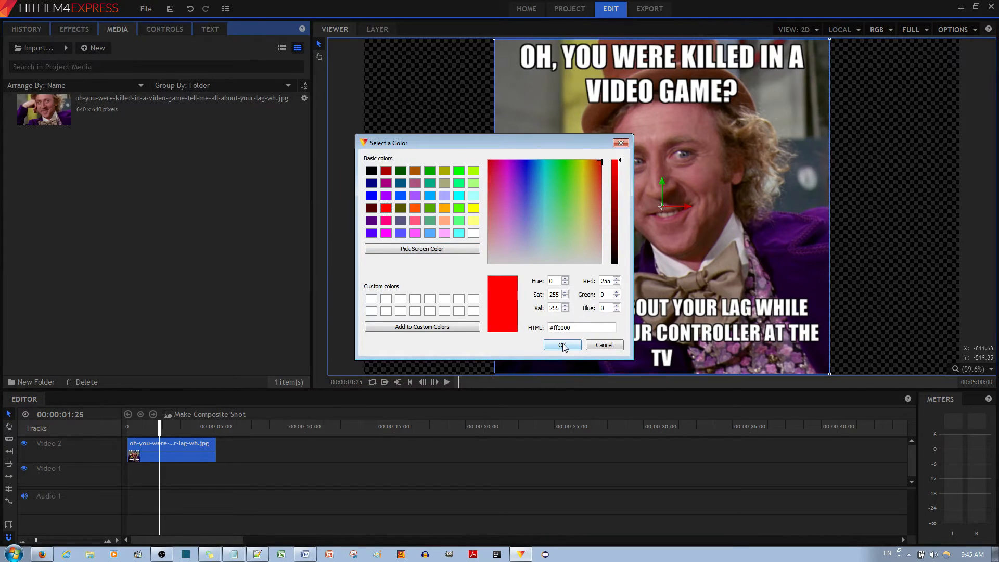
pyautogui.click(560, 345)
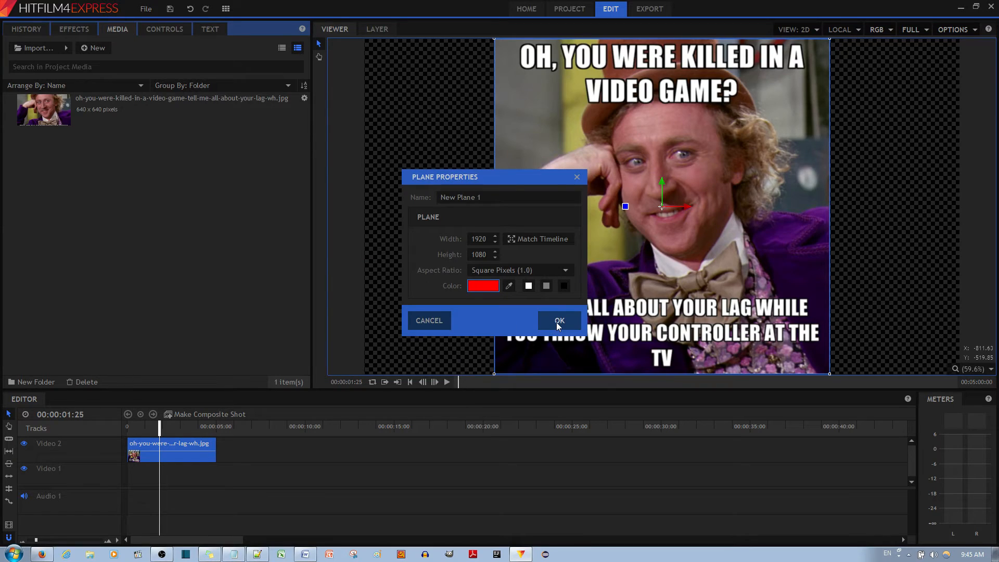
pyautogui.click(558, 320)
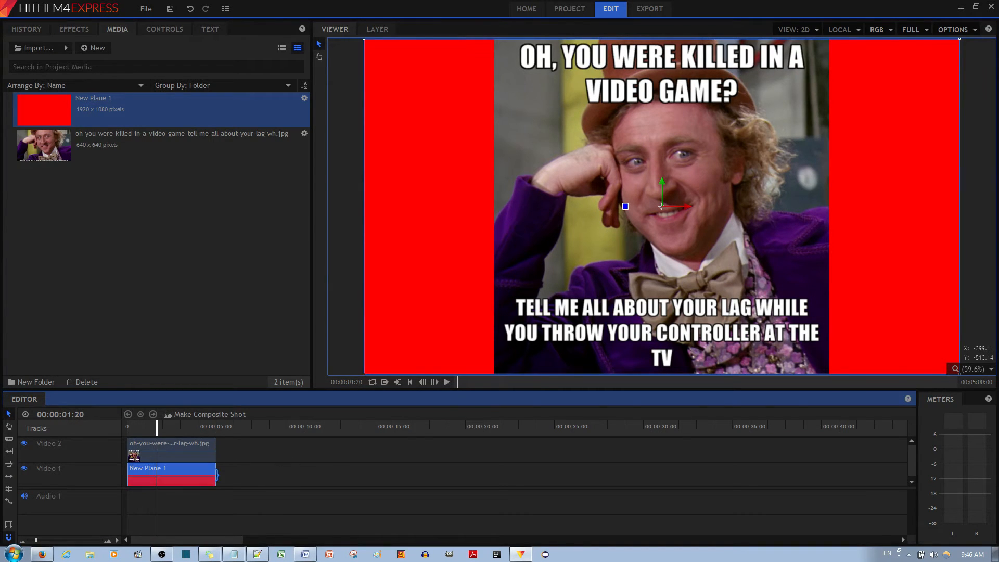
# Stretch the red plane on Video 1 to match the meme clip's length.
pyautogui.moveTo(217, 475); pyautogui.dragTo(430, 474)
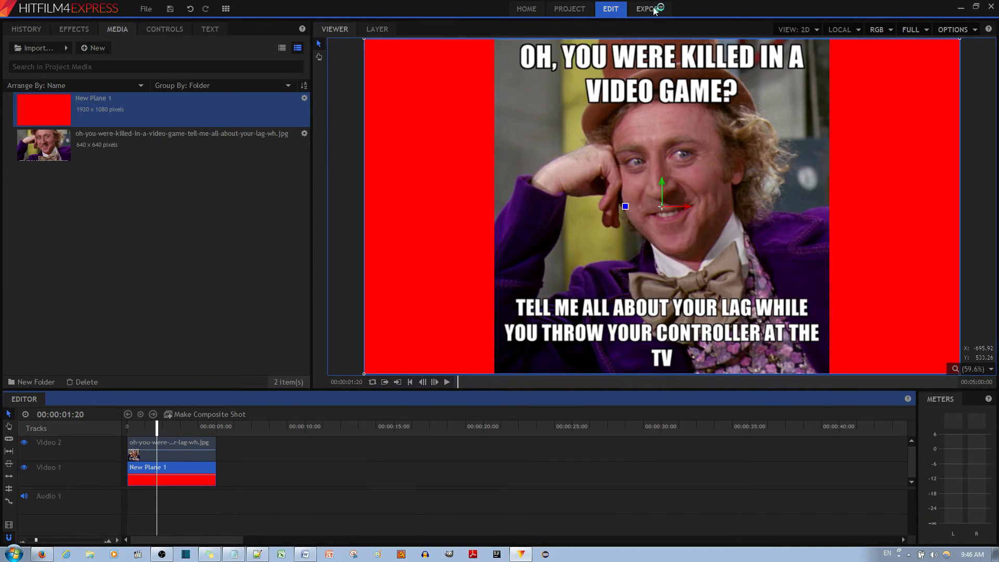
# Export the project as an MP4 saved to the Desktop as test.mp4.
pyautogui.click(649, 9)
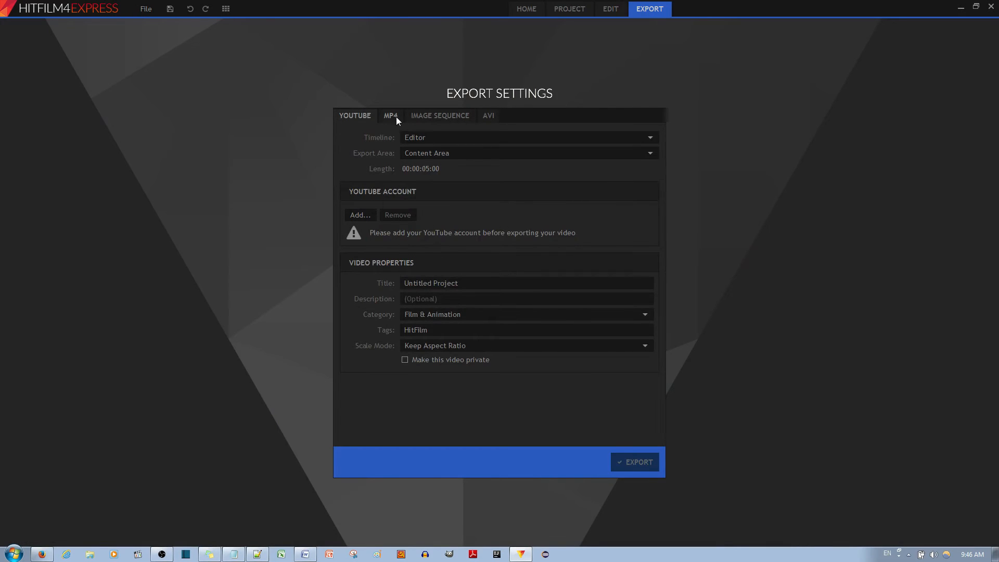
pyautogui.click(390, 115)
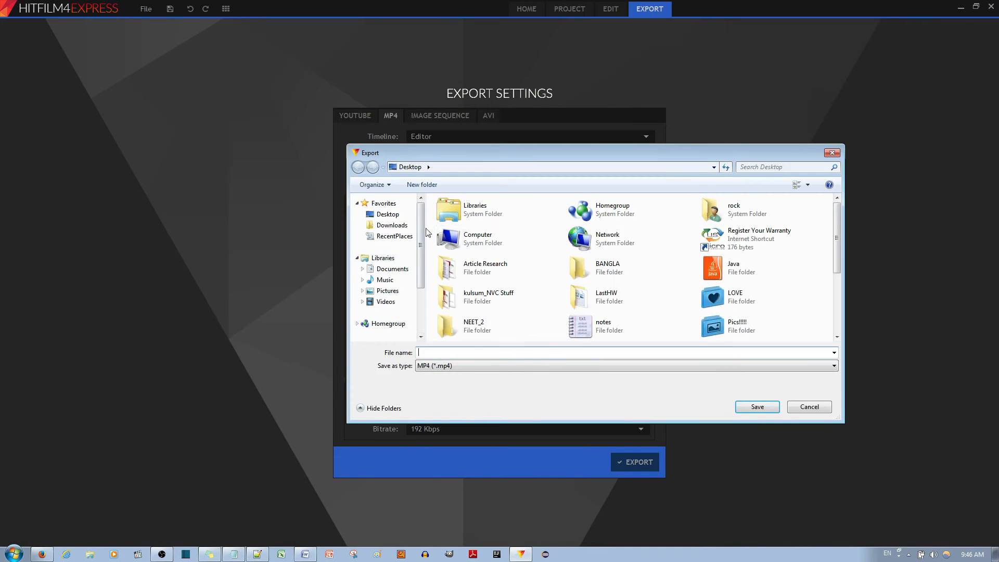
pyautogui.click(757, 406)
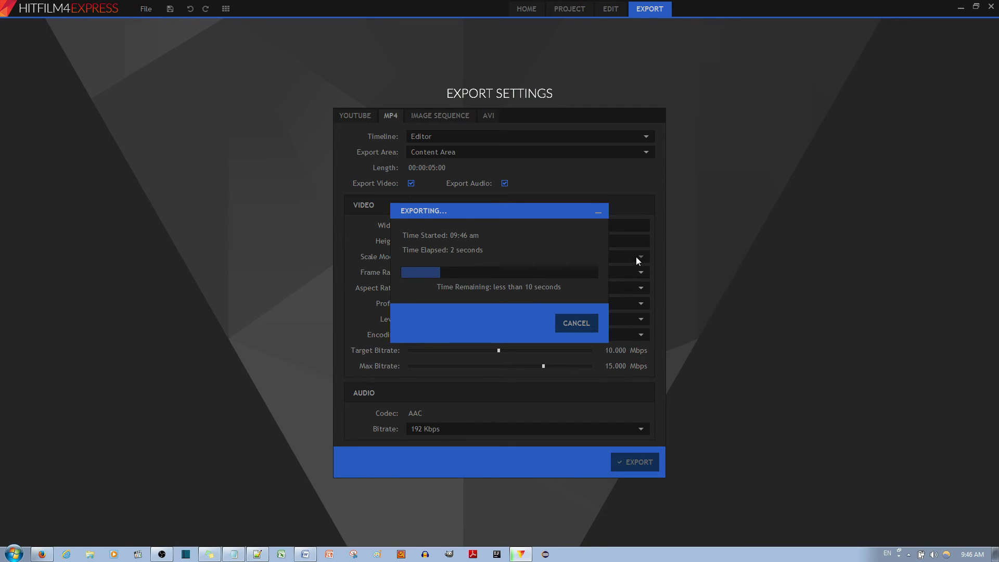
pyautogui.moveTo(740, 254)
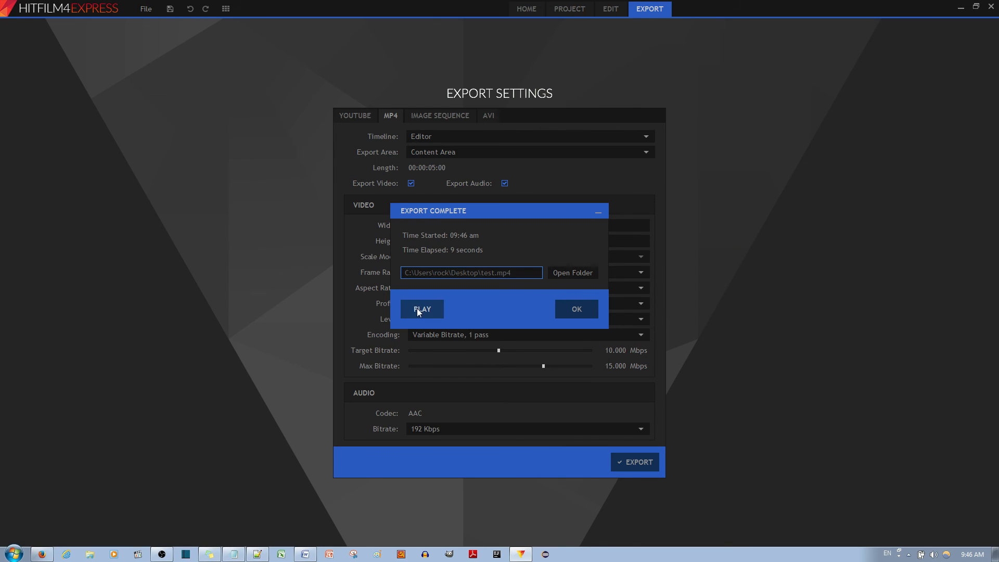
# Play the exported video showing the meme over the red background.
pyautogui.click(421, 309)
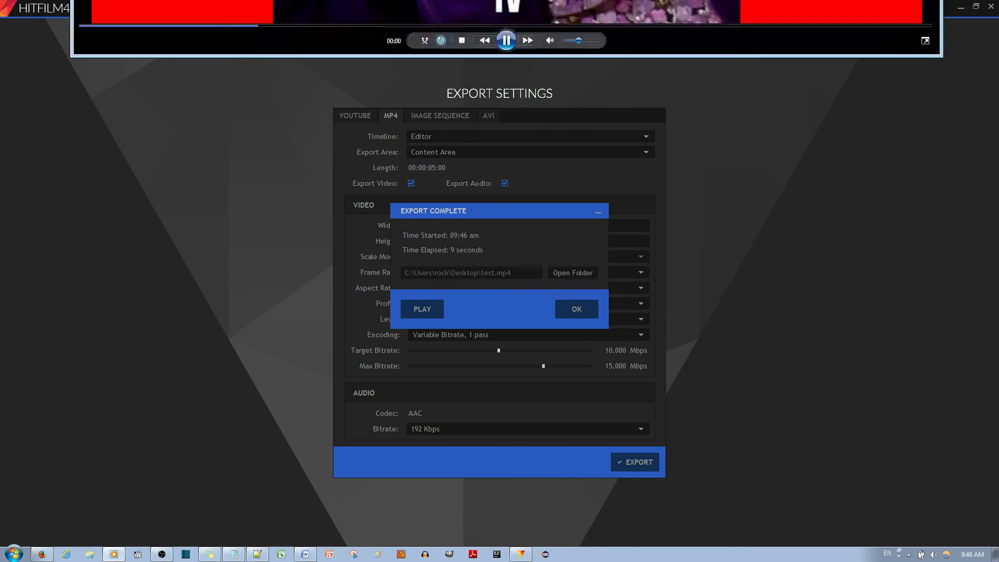
pyautogui.click(422, 309)
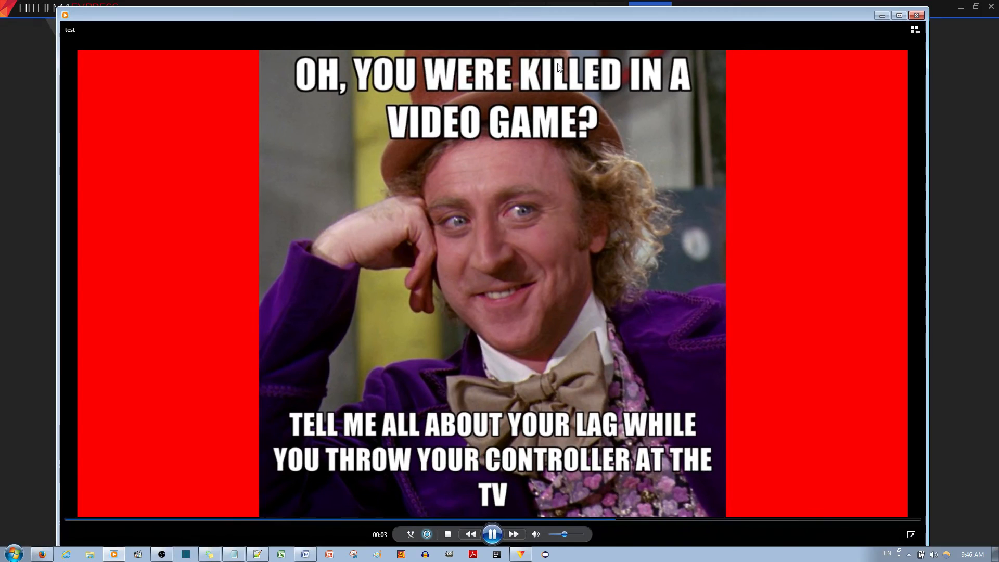